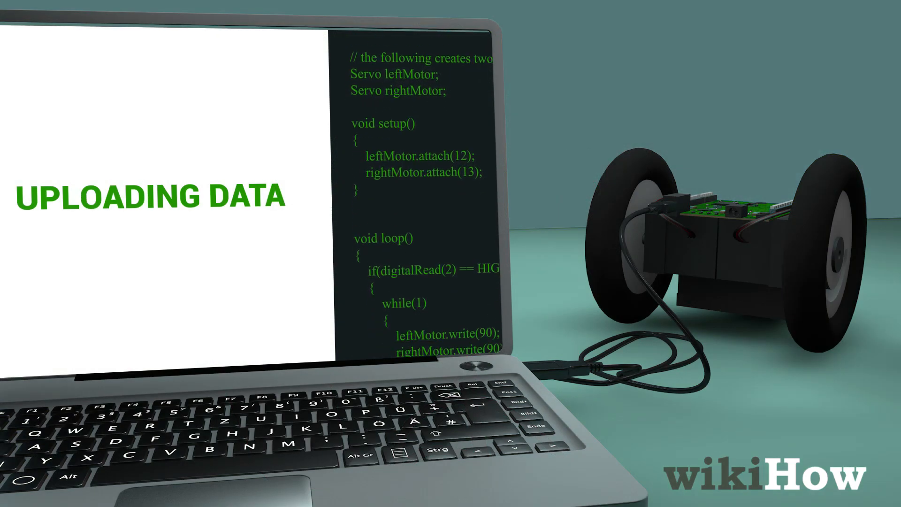
{"action": "scroll", "scroll_direction": "down", "scroll_amount": 3}
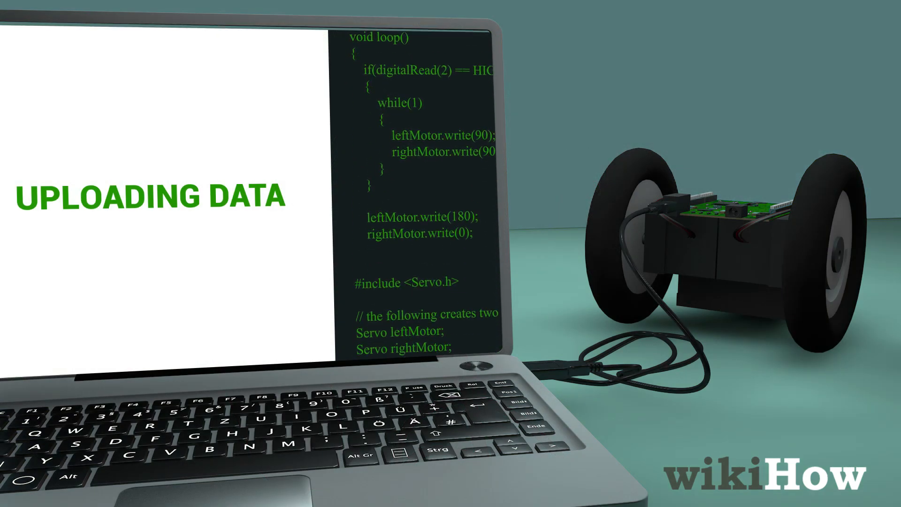